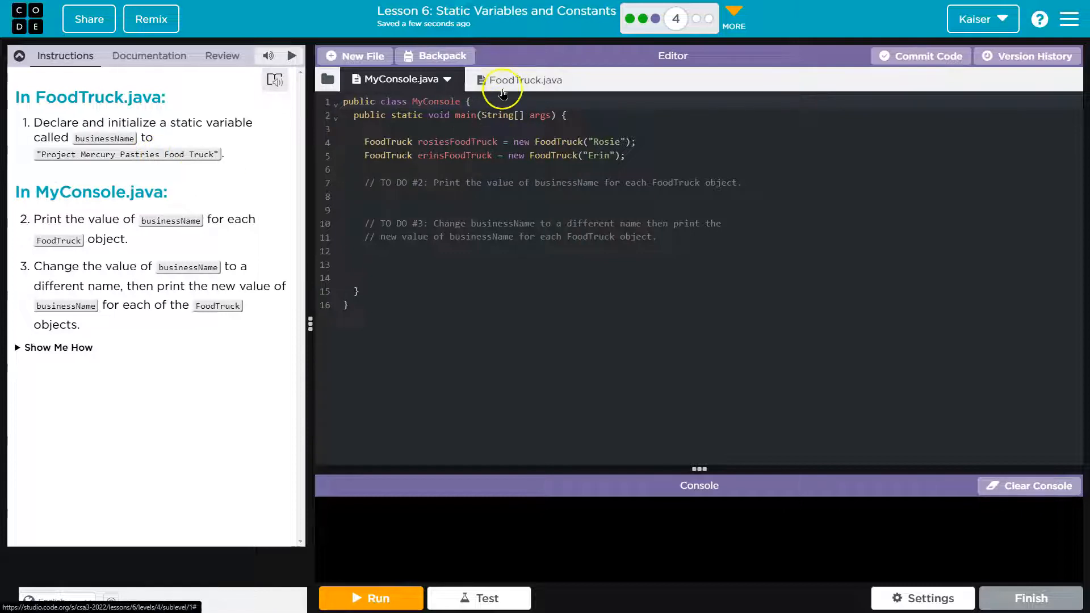
- Switch to FoodTruck.java and add a blank line below the owner field
left_click(525, 80)
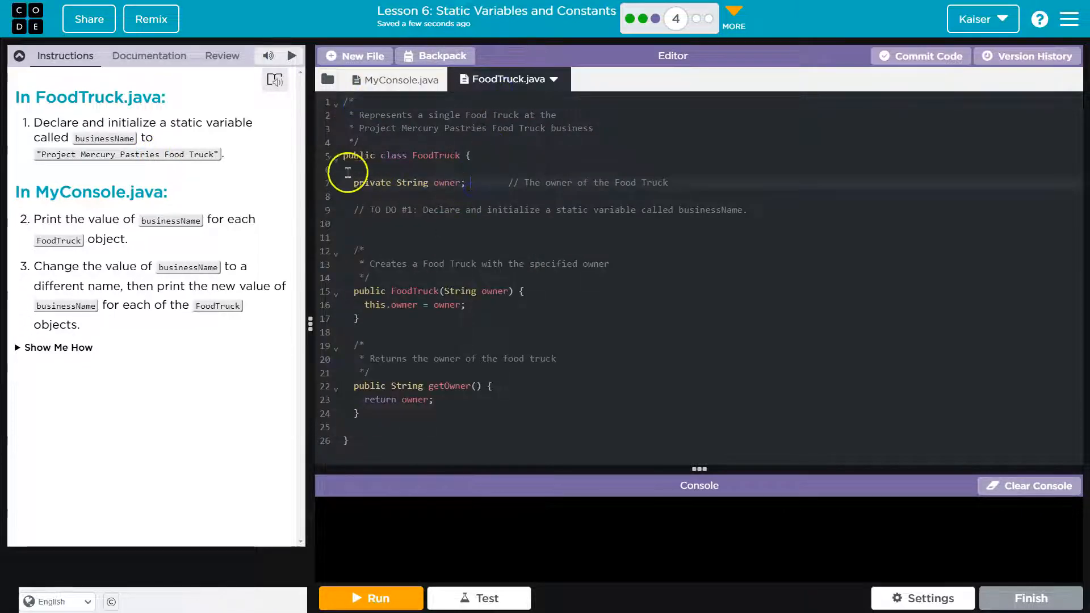
double_click(134, 123)
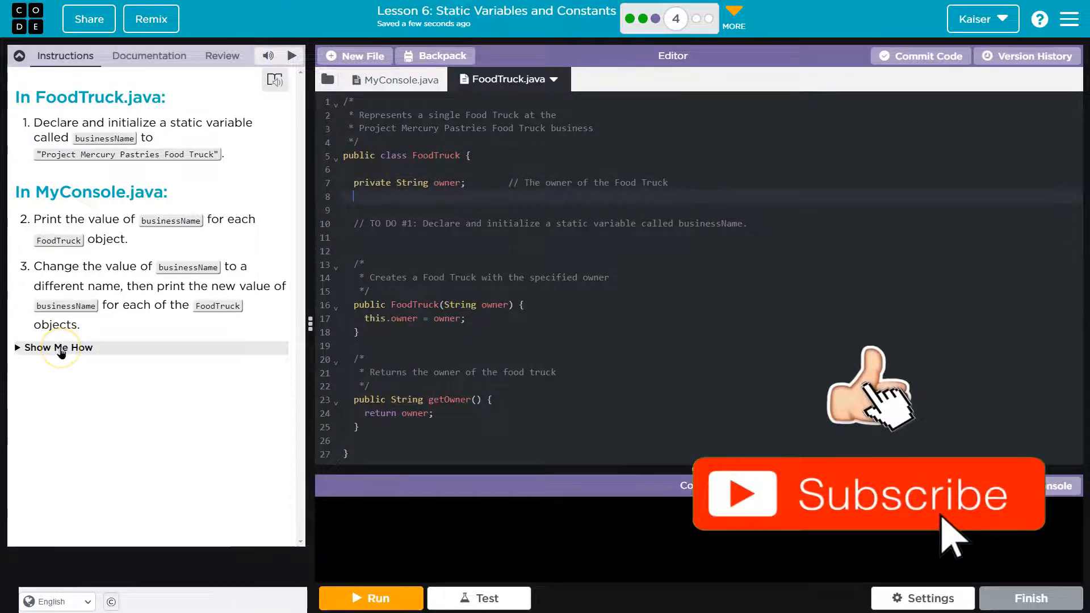
- Reveal the static-variable hints and declare public static String with the dataType placeholder replaced
left_click(55, 348)
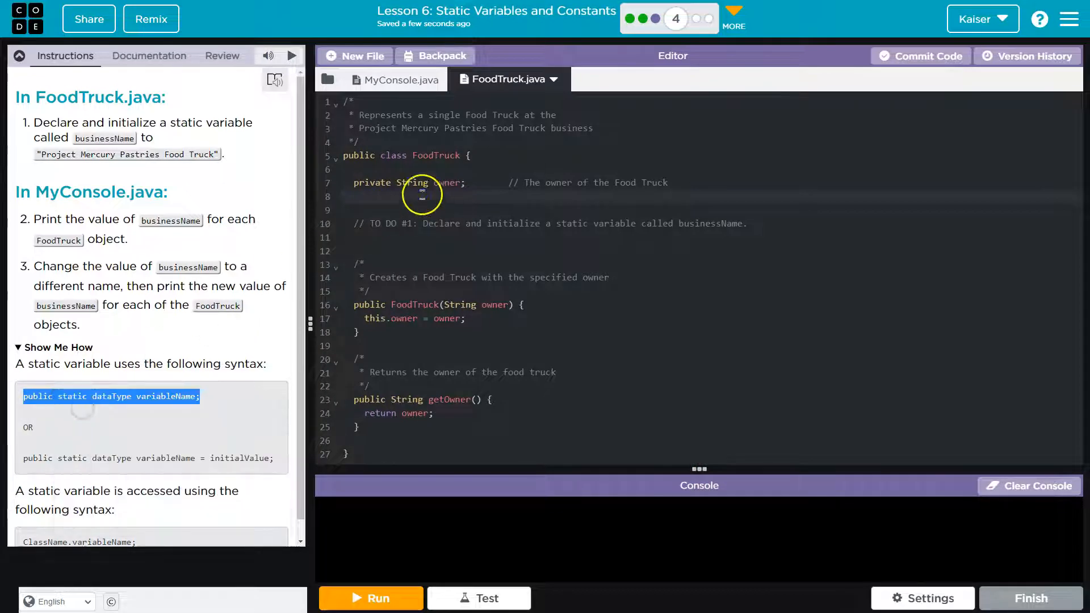
type("public static dataType variableName;")
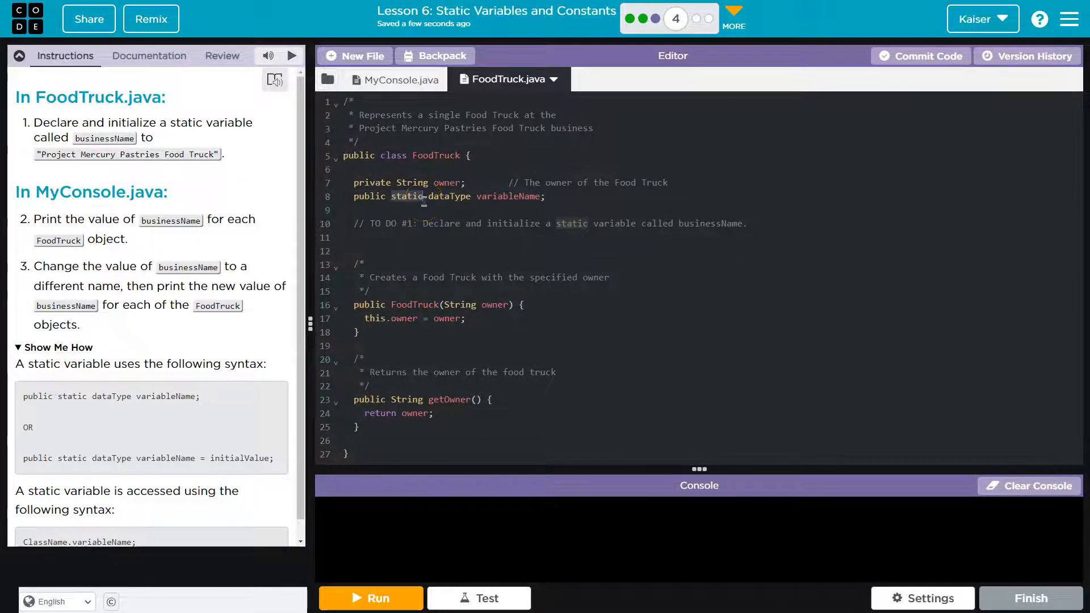
double_click(449, 196)
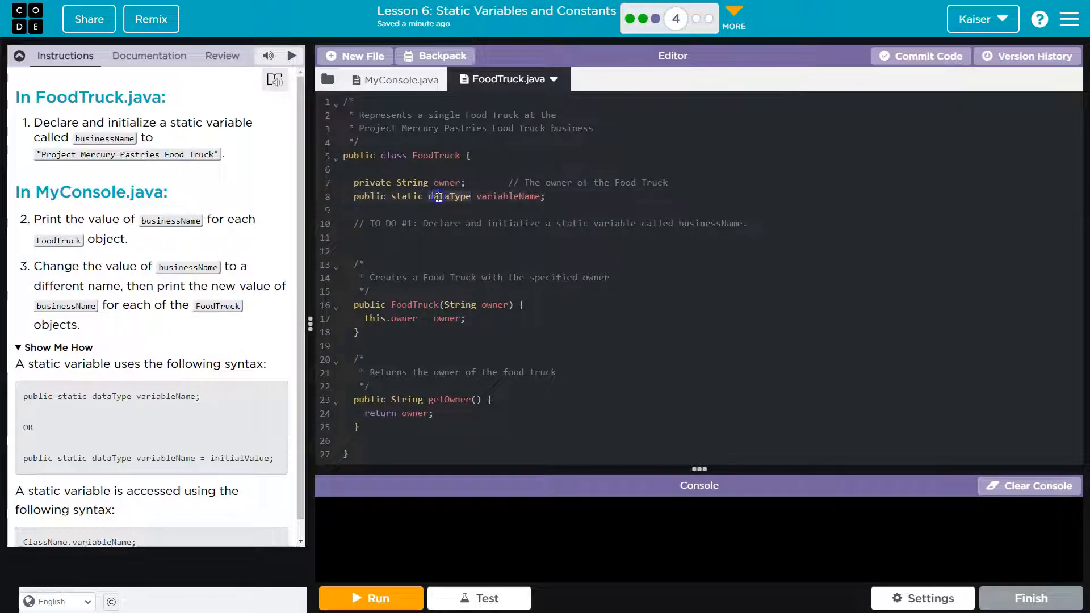
type("String")
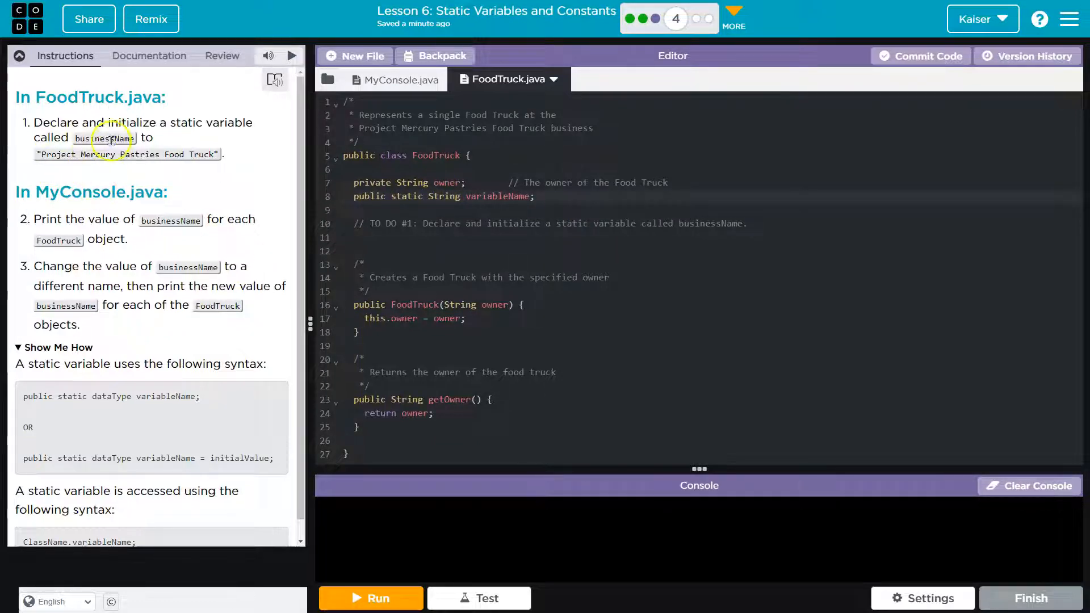
- Name the variable businessName and assign "Project Mercury Pastries Food Truck"
double_click(498, 195)
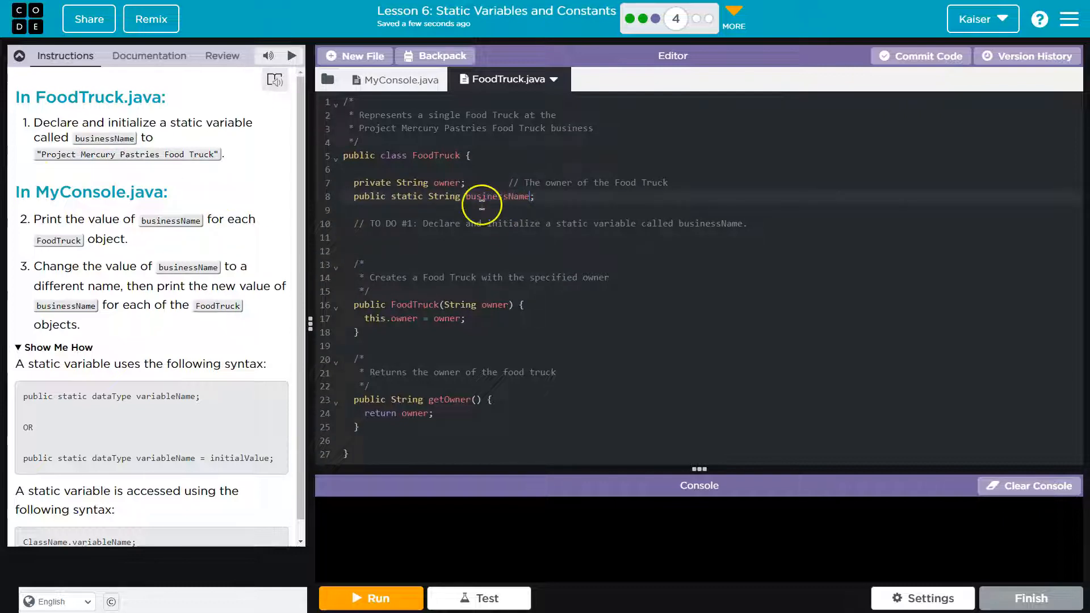
mouse_move(469, 254)
type(" = ")
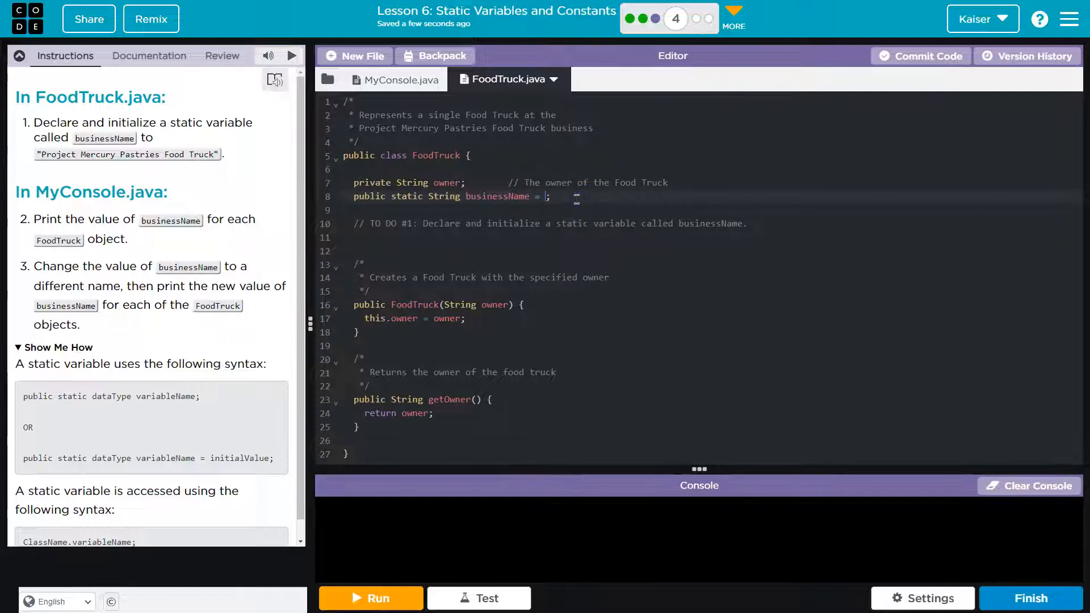
type("\"\"")
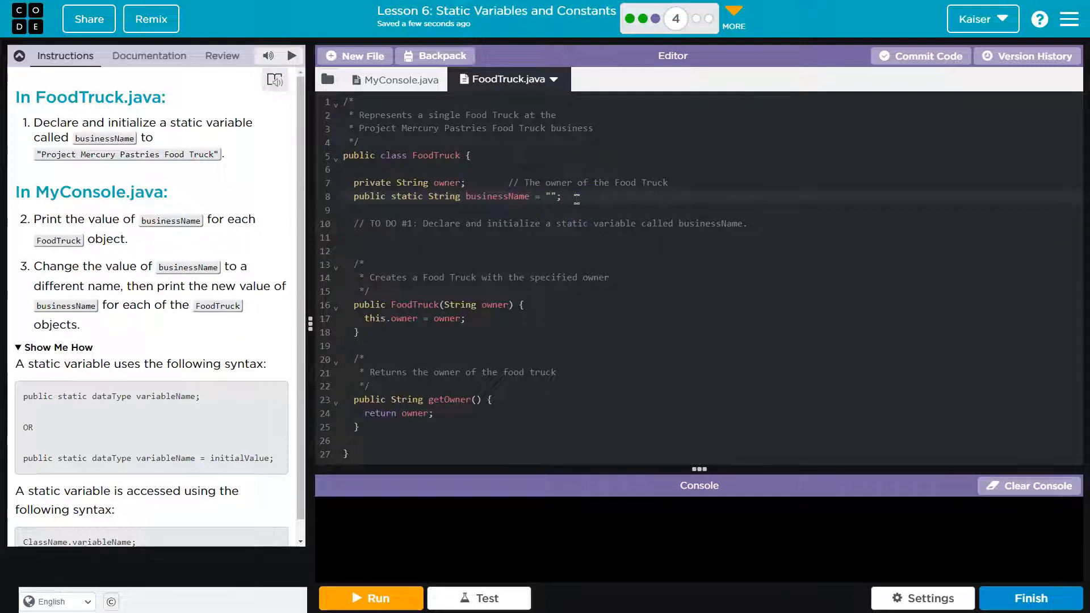
left_click_drag(223, 154, 67, 192)
type("Project Mercury Pastries Food Truck")
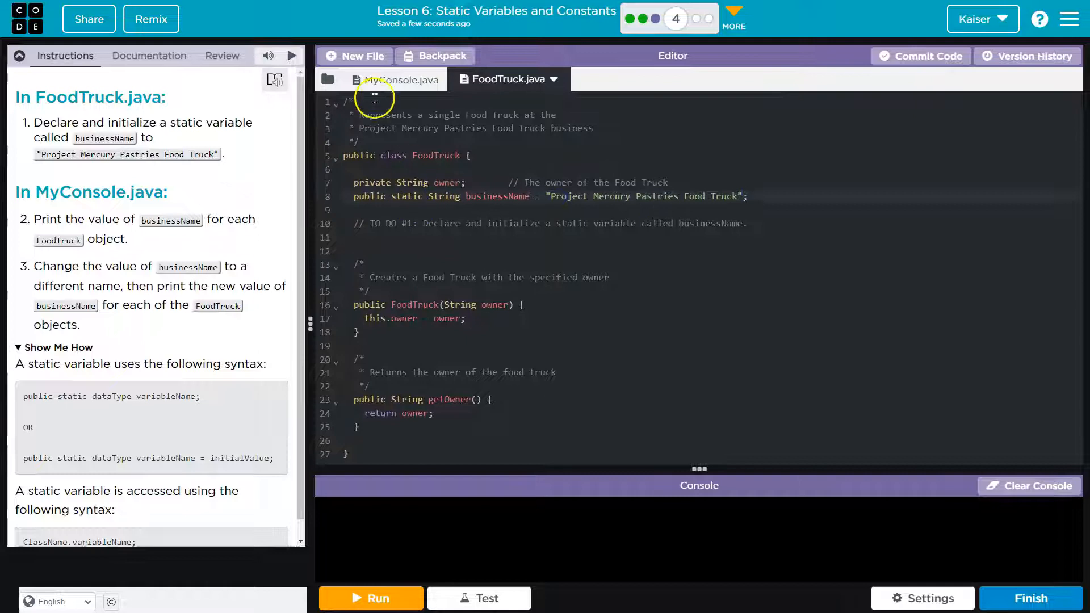
mouse_move(218, 219)
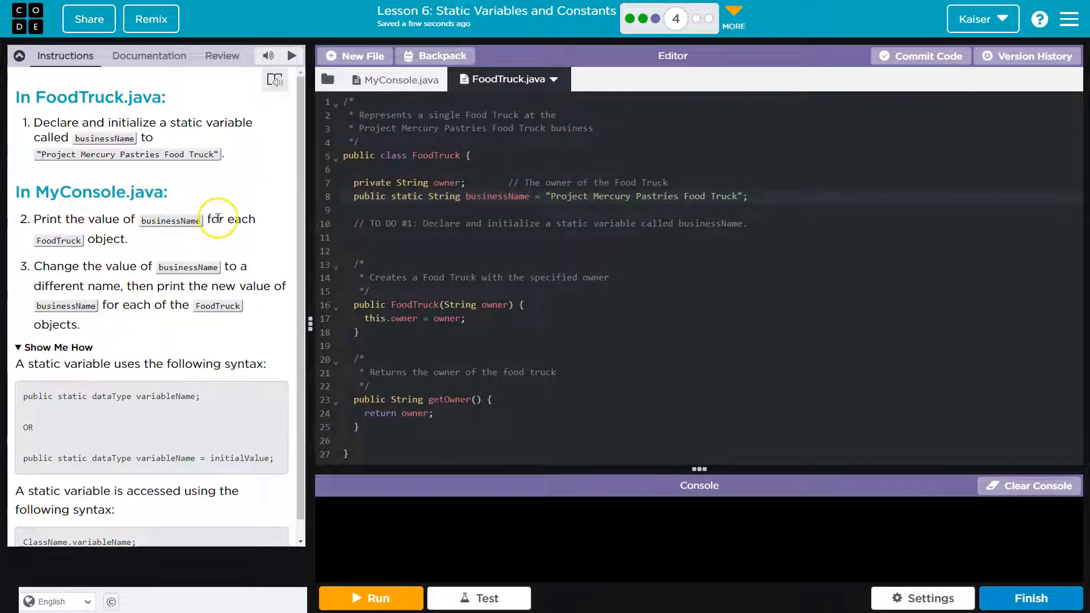
- In MyConsole.java under TO DO #2, print rosiesFoodTruck.businessName and erinsFoodTruck.businessName
left_click(395, 80)
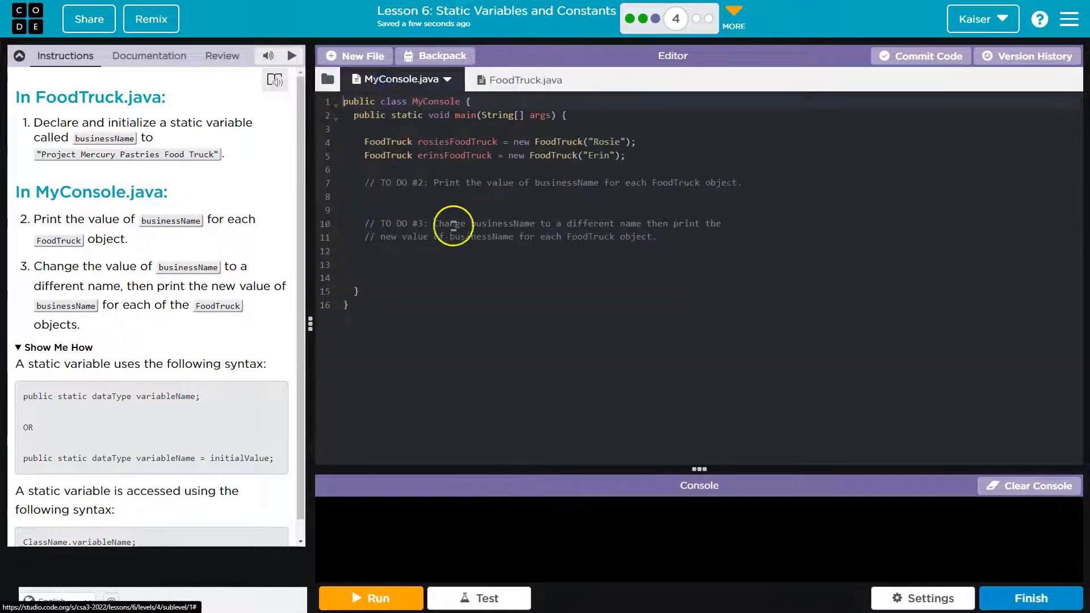
double_click(457, 141)
type("S")
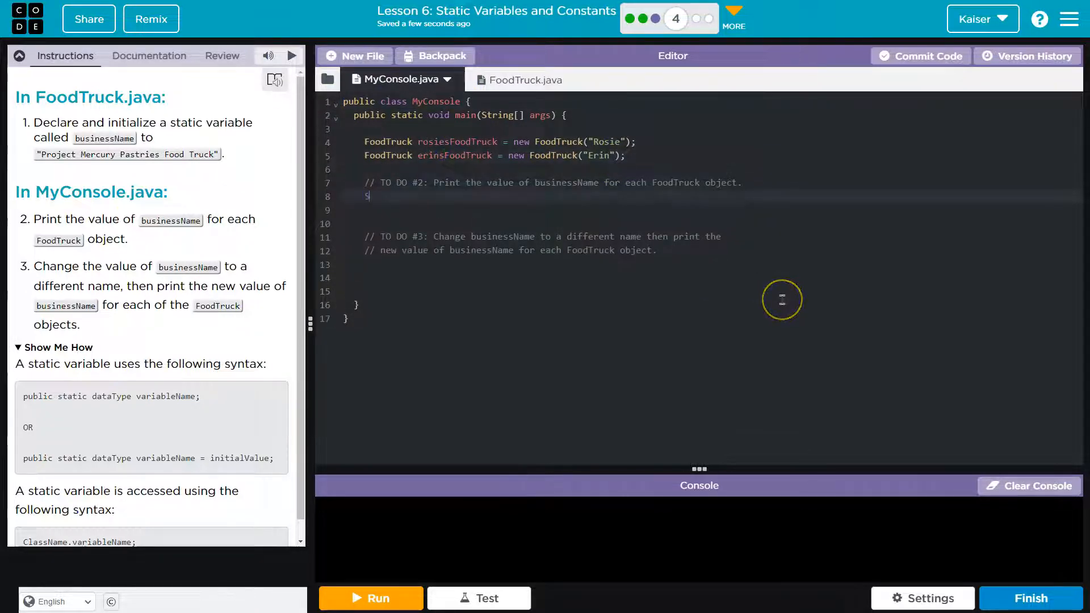
type("ystem.out.p")
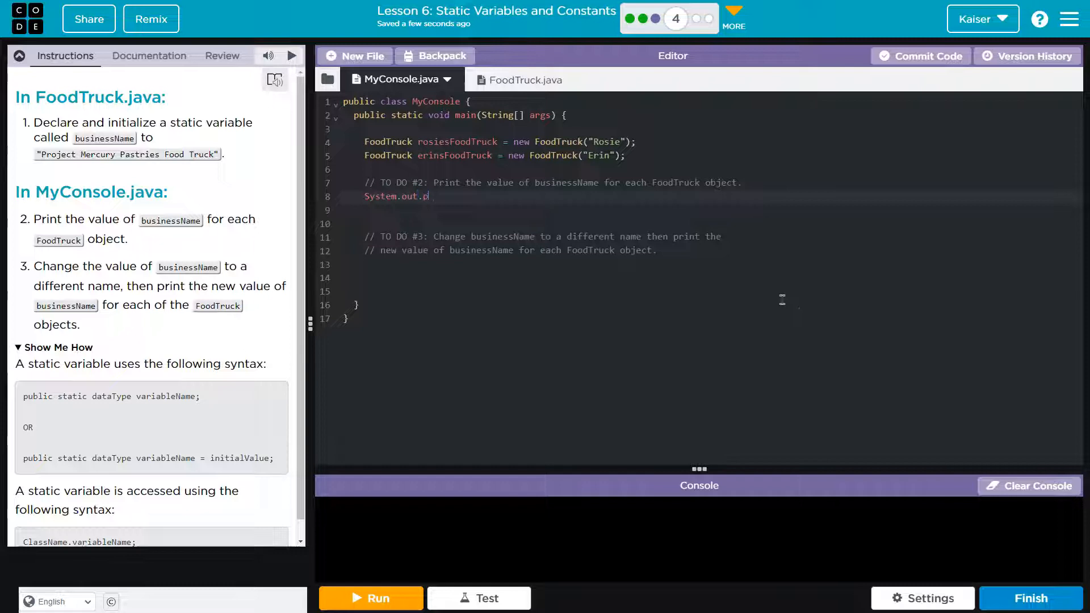
type("rintln()")
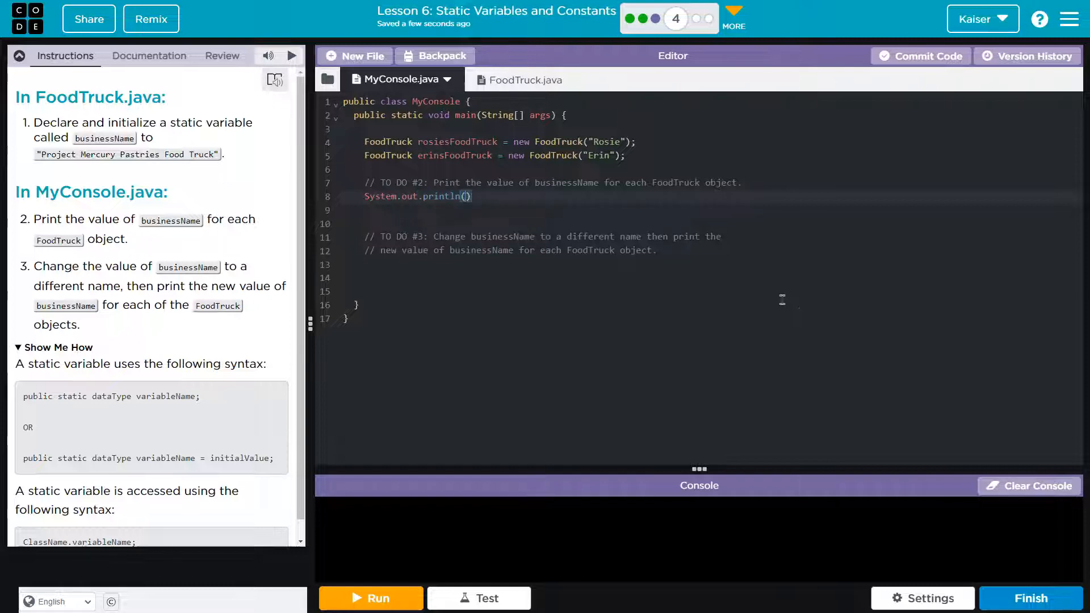
left_click(466, 195)
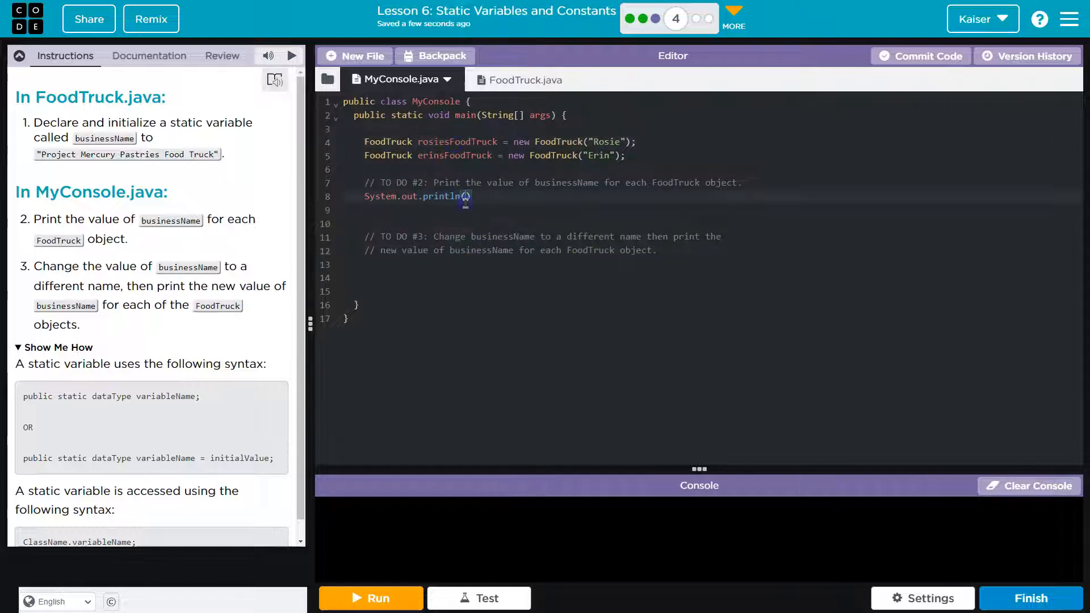
type("rosiesFoodTruck.busine")
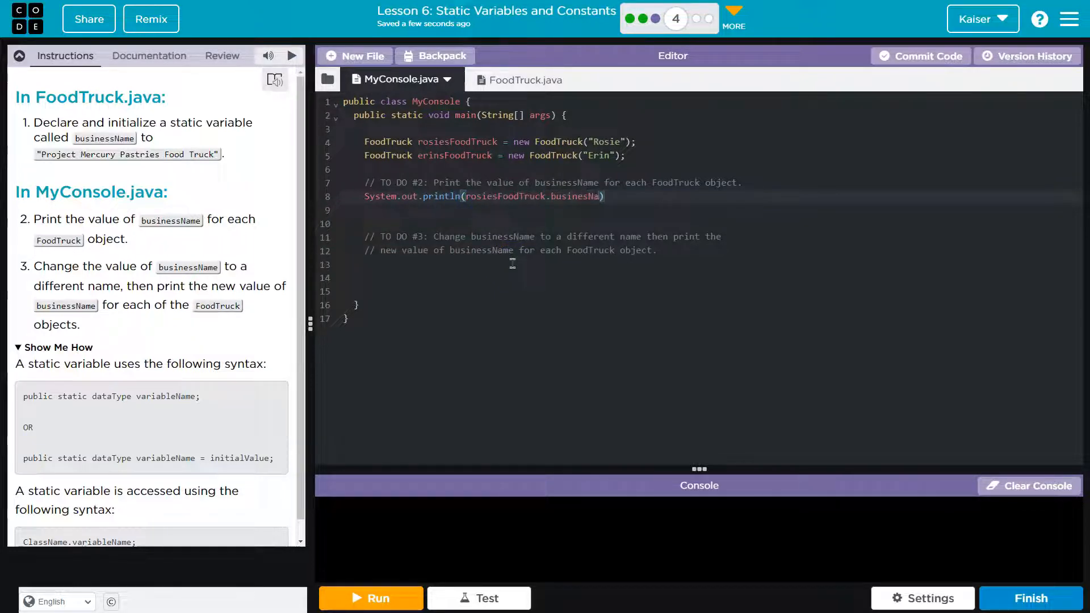
type("sName")
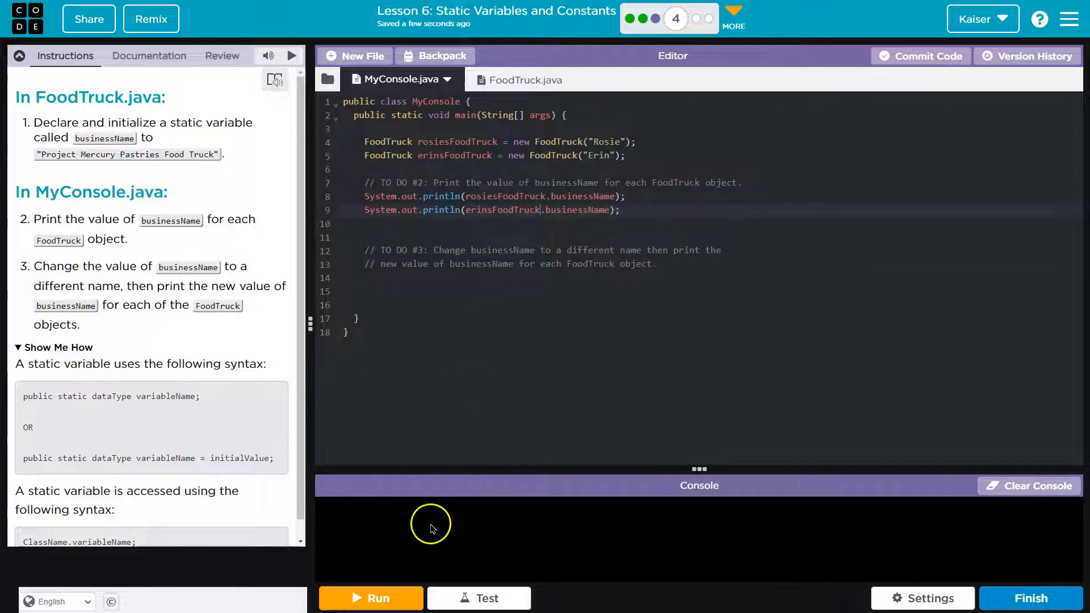
- Run the program, printing Project Mercury Pastries Food Truck twice, and review both files
left_click(370, 599)
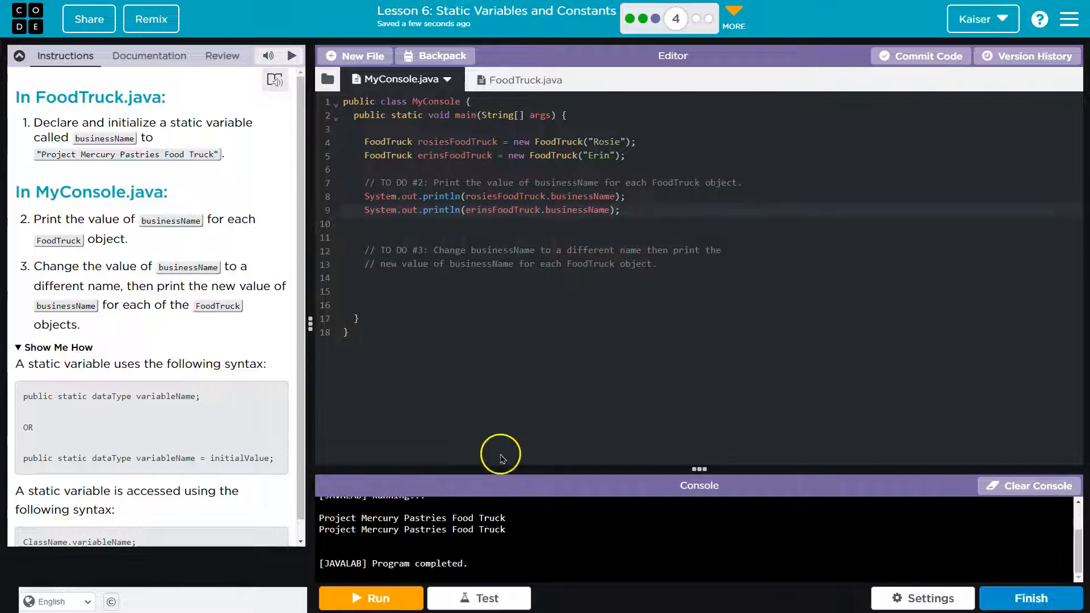
mouse_move(514, 319)
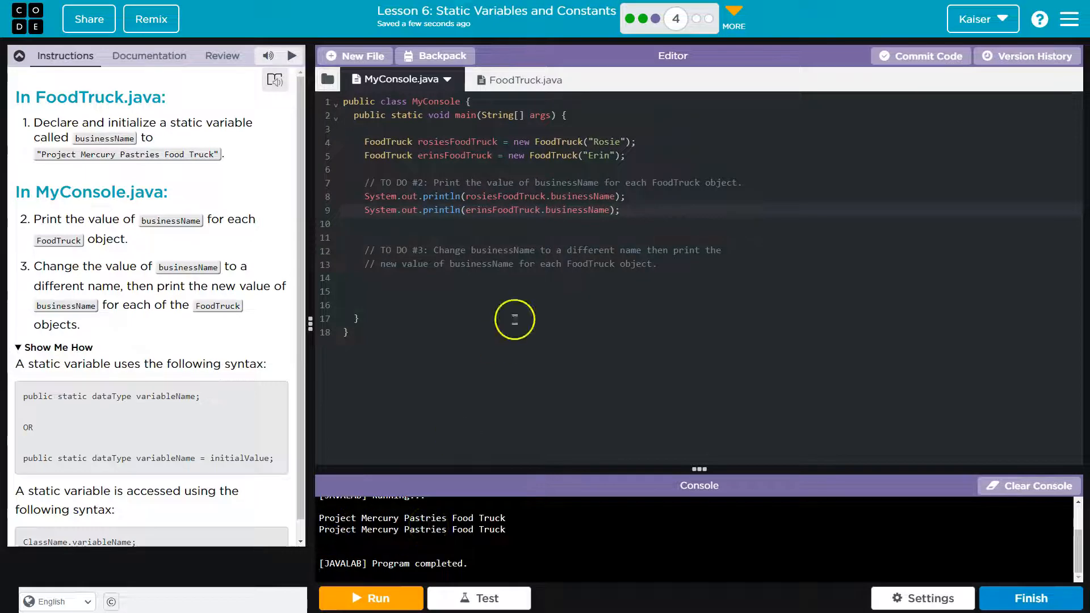
left_click(526, 80)
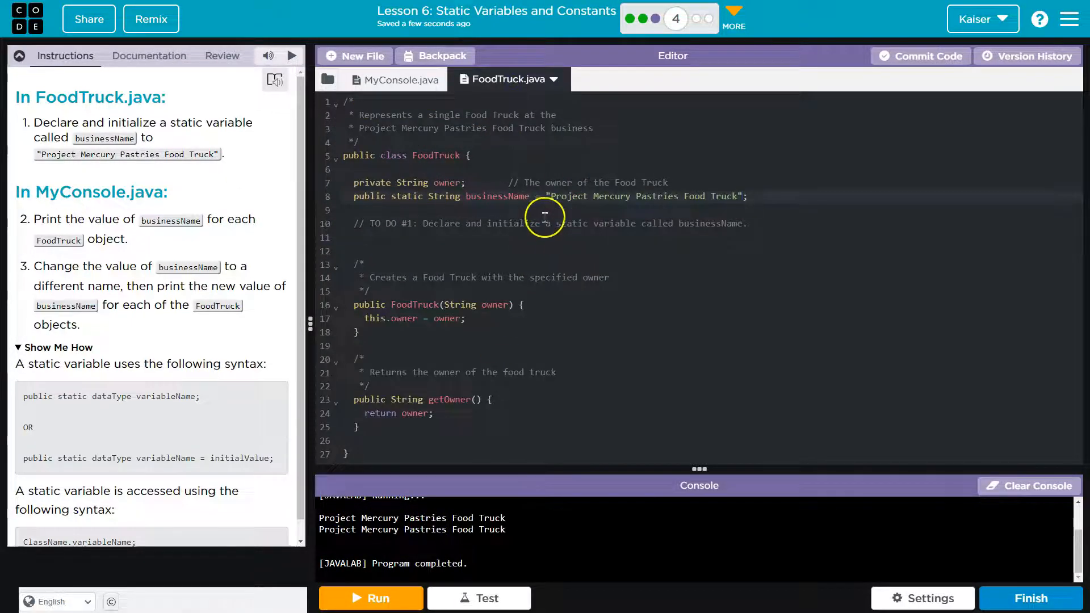
left_click(398, 80)
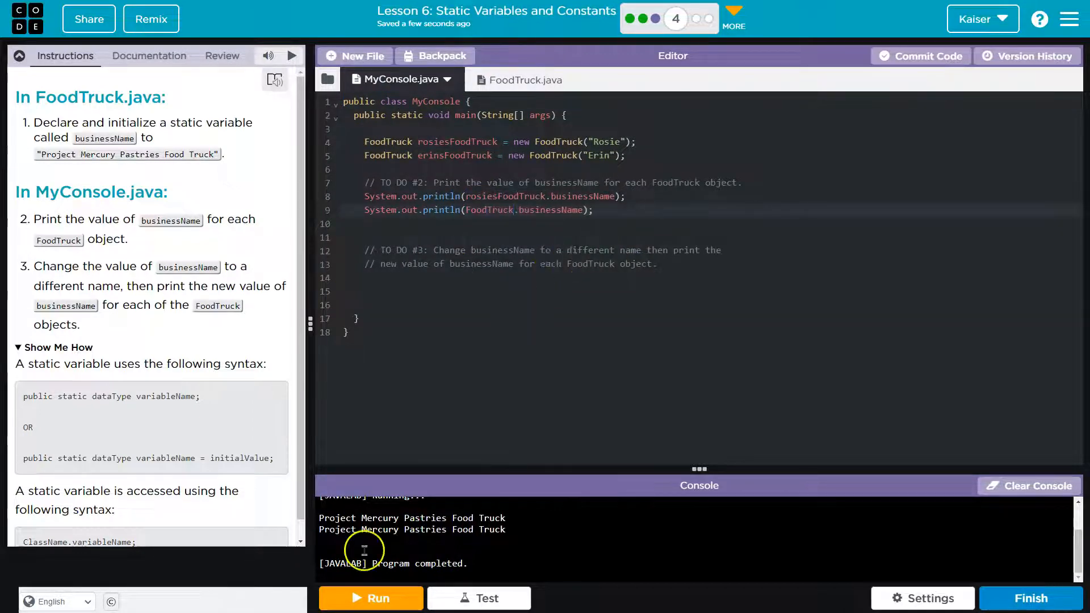
left_click(371, 597)
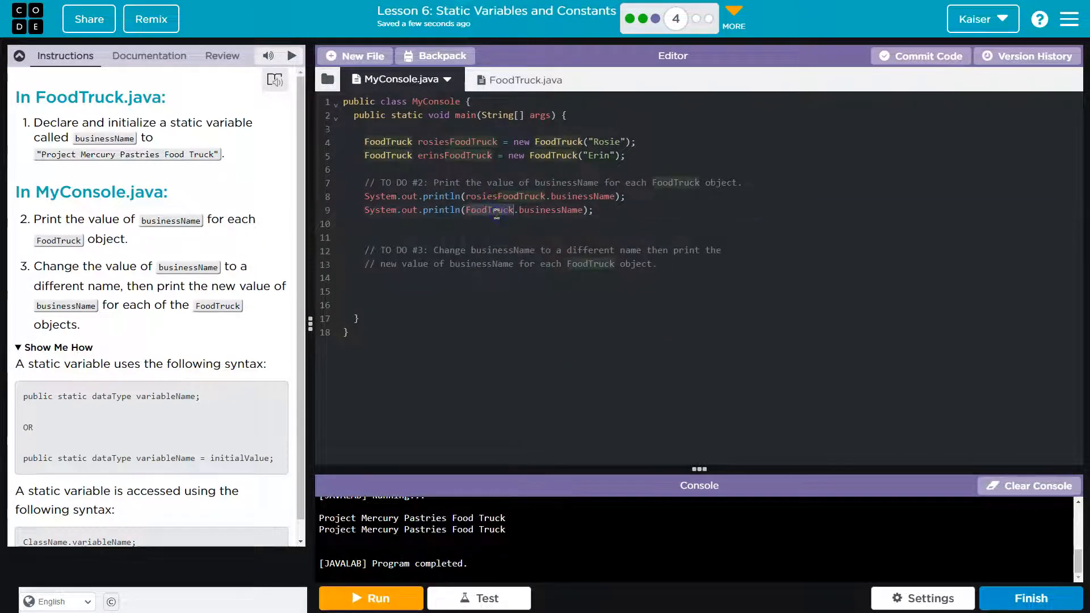
left_click(525, 79)
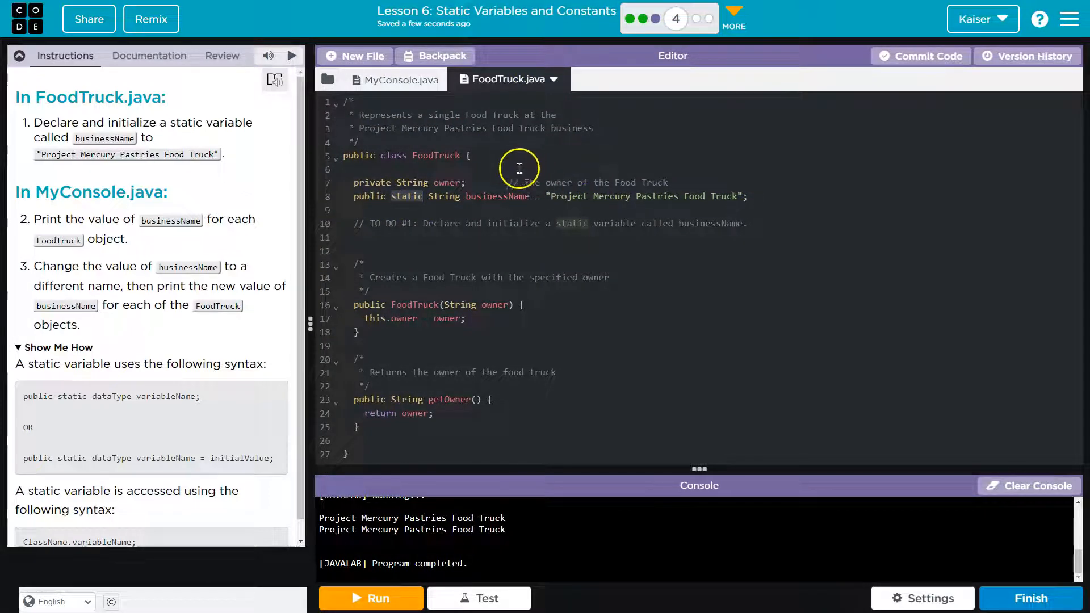
left_click(399, 80)
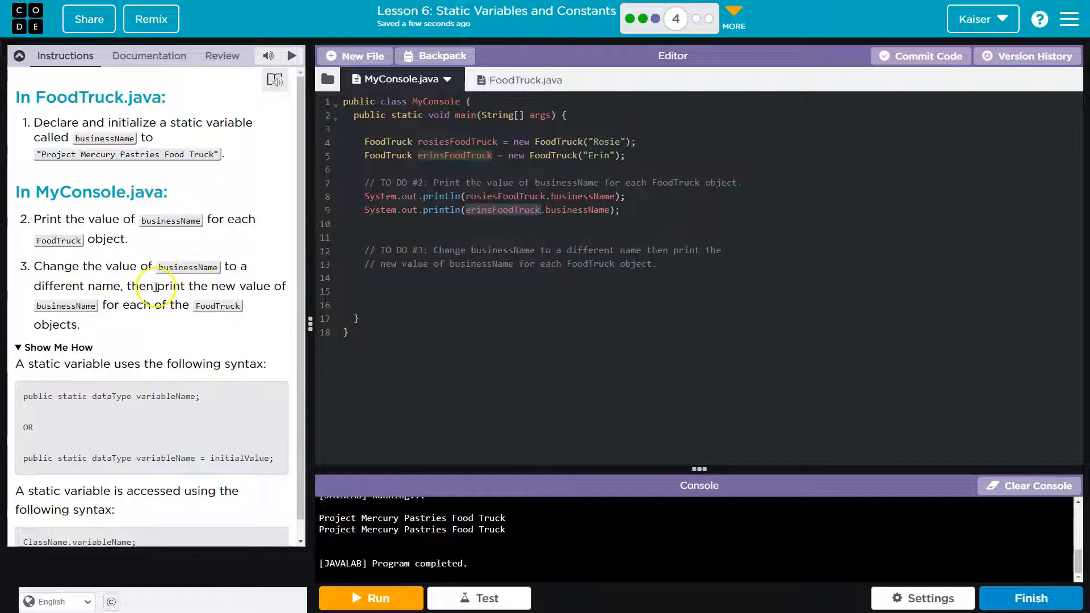
mouse_move(111, 320)
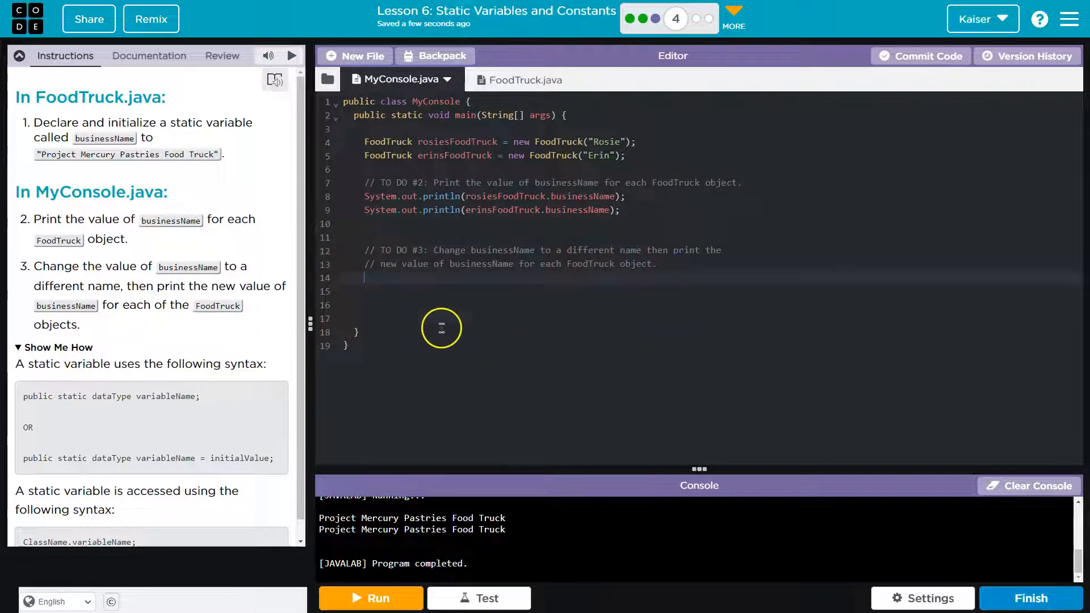
- Under TO DO #3, set rosiesFoodTruck.businessName to "Hello" and erinsFoodTruck.businessName to "World", printing both
type("Foo")
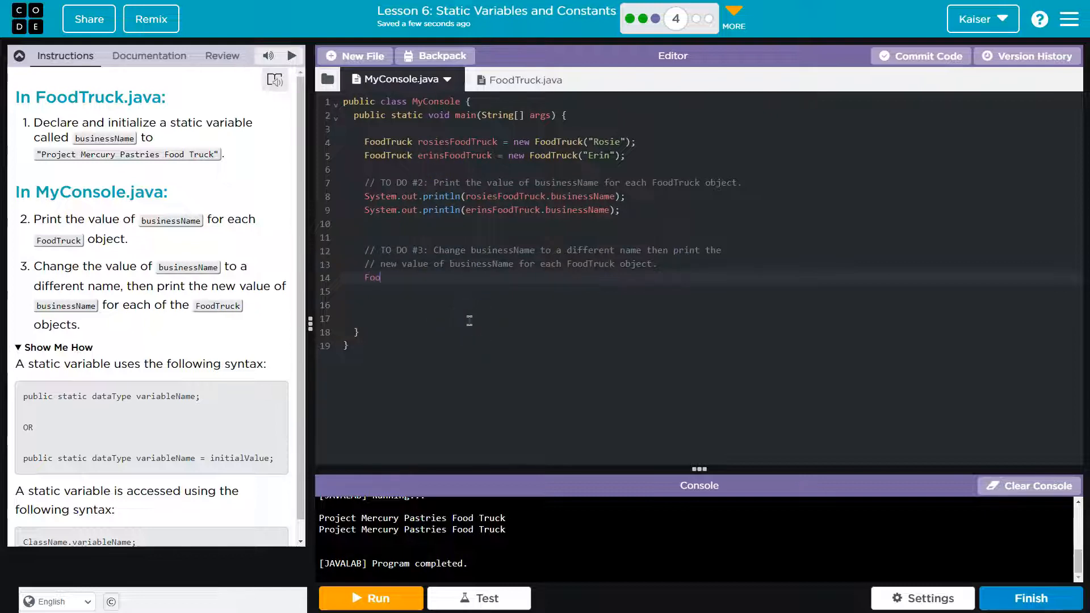
key("Backspace")
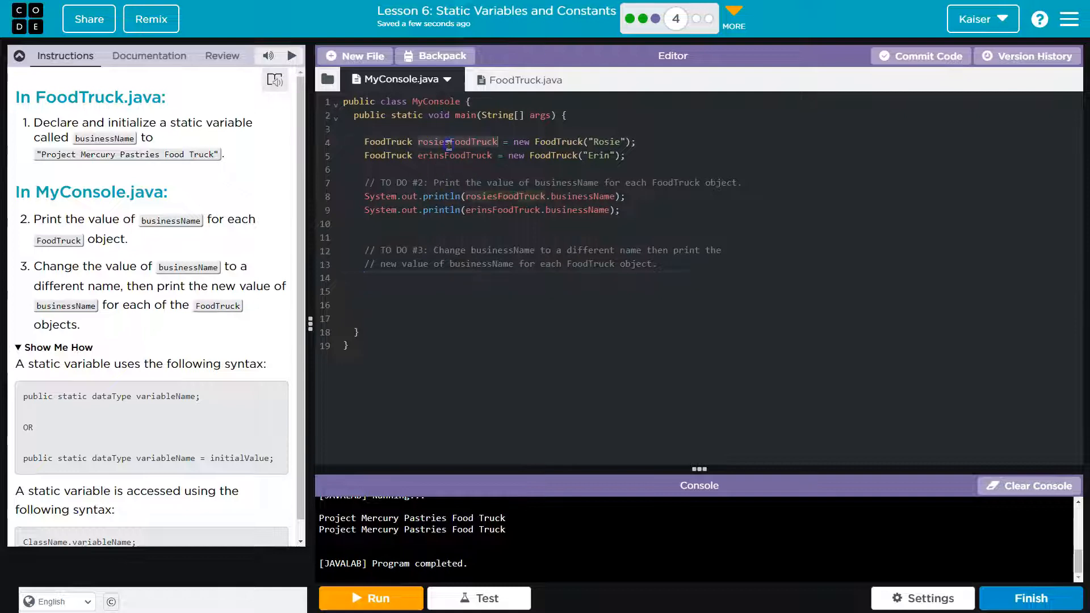
type("rosiesFoodTruck")
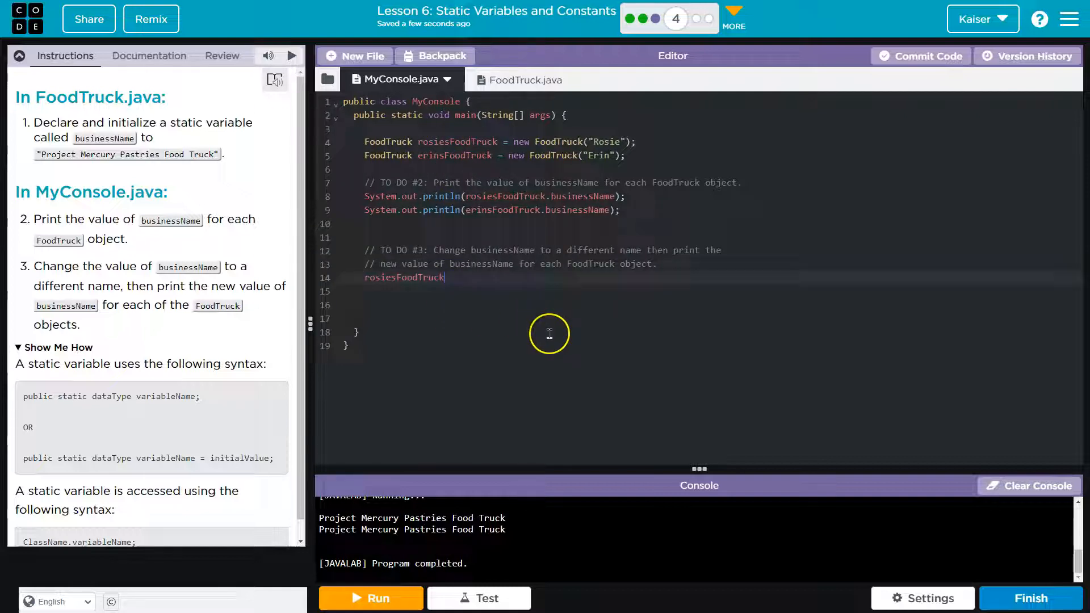
type(".")
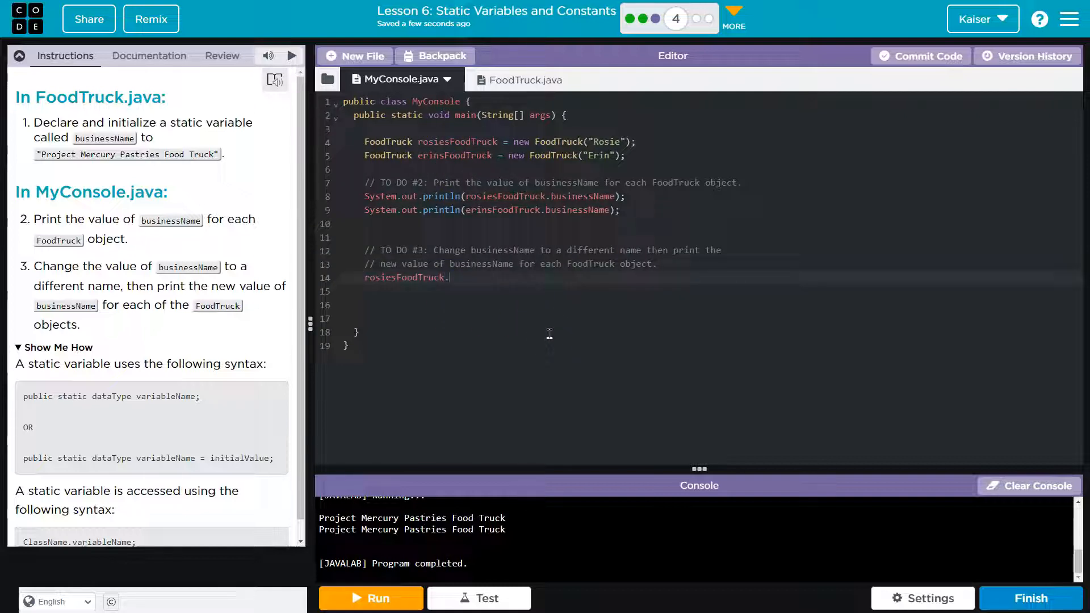
type("businessName = \"H")
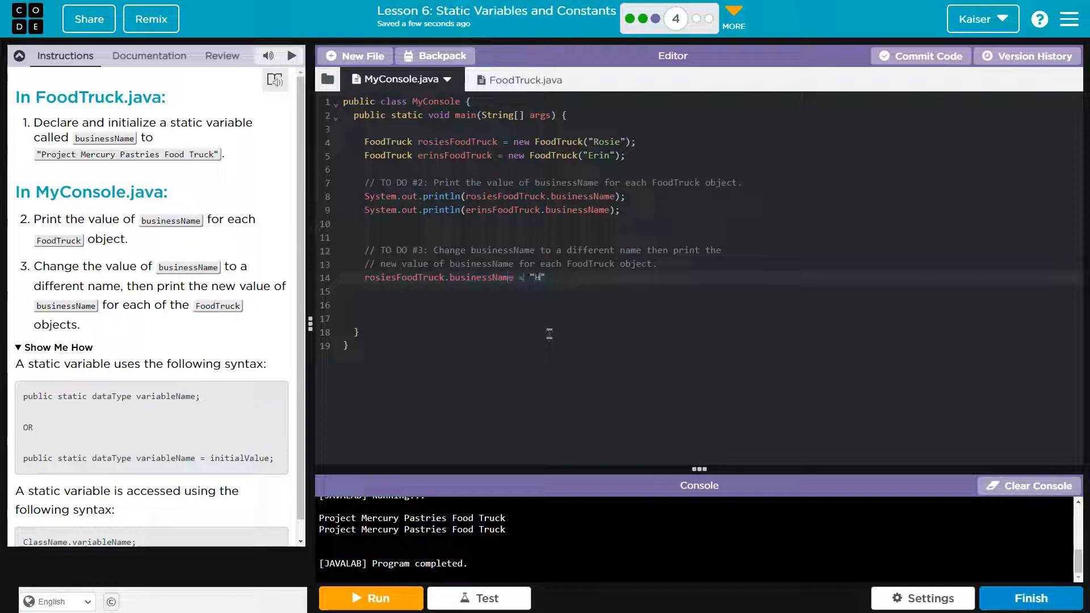
type("ello")
left_click(700, 290)
type("erinsFoodTruck.businessName = \"World\";")
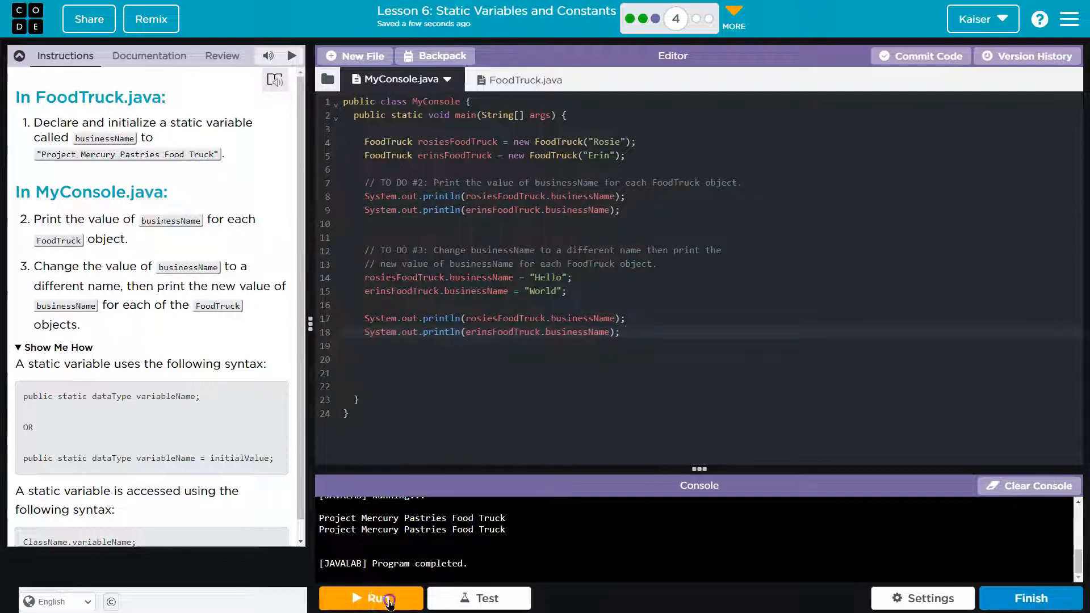
- Run the program so the console shows Hello twice then World twice, then rerun with the added prints
left_click(370, 598)
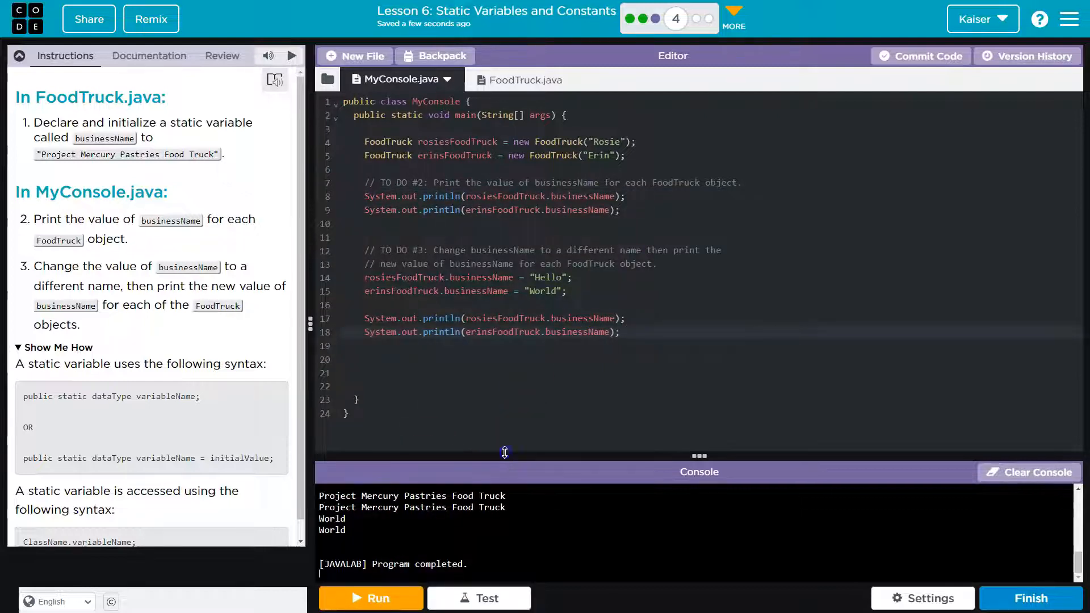
left_click(370, 598)
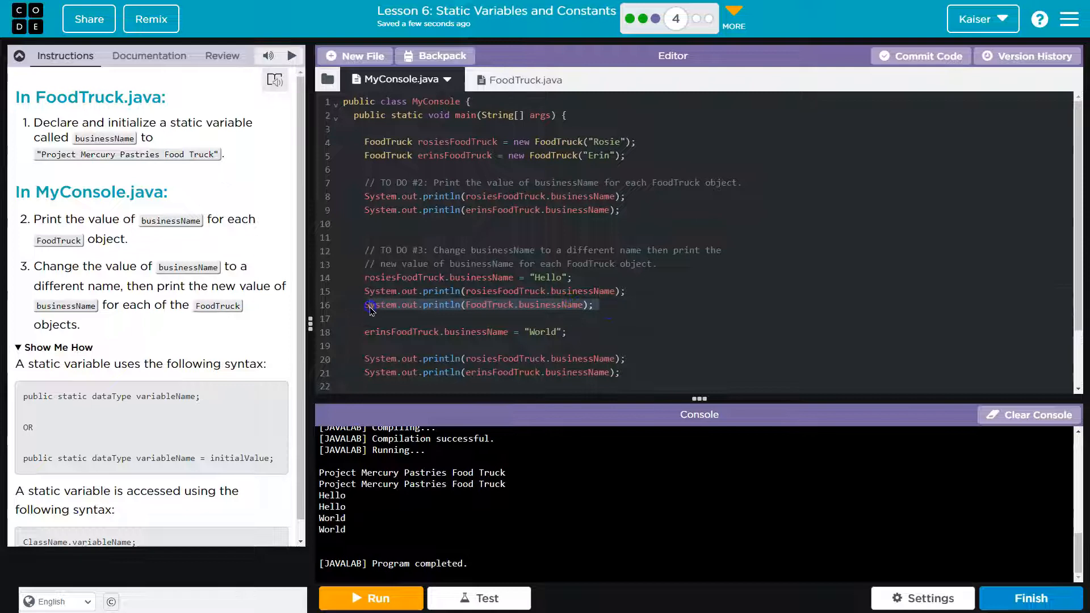
left_click(370, 598)
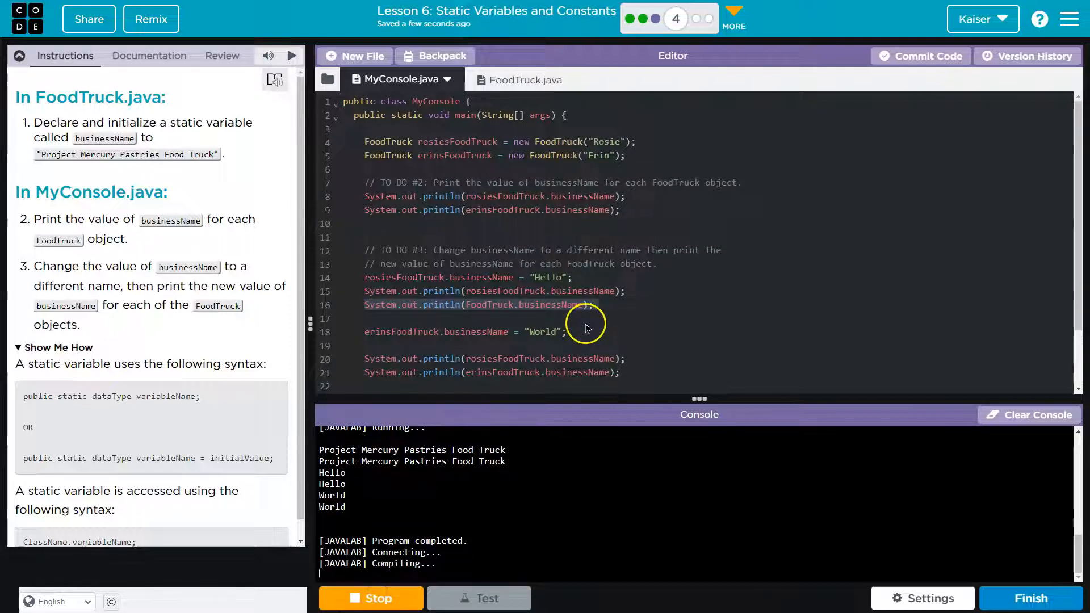